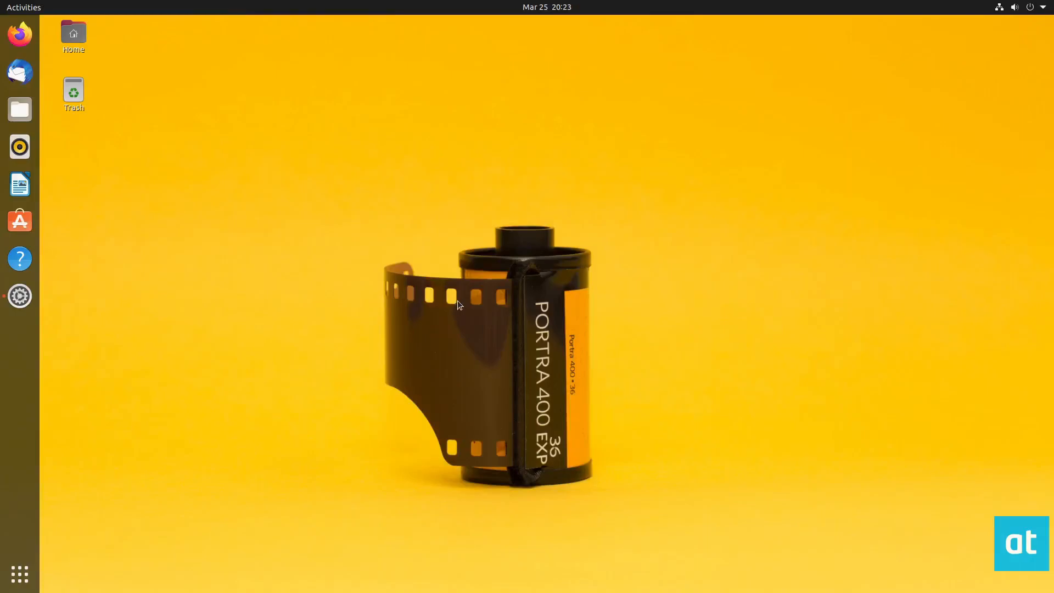
mouse_move(424, 330)
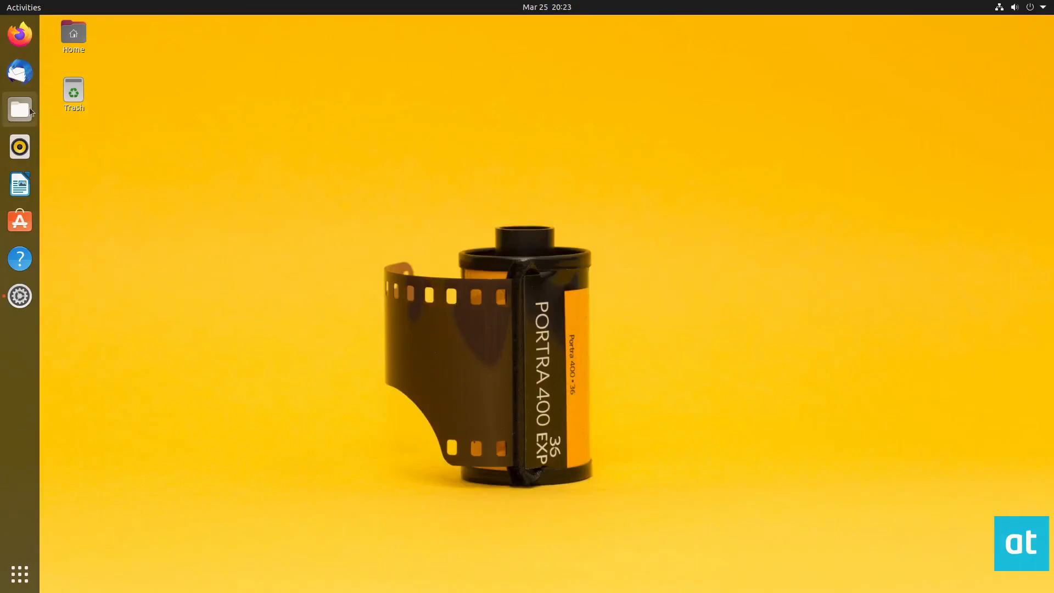
- Launch Files from the dock to show the Home folder
click(20, 109)
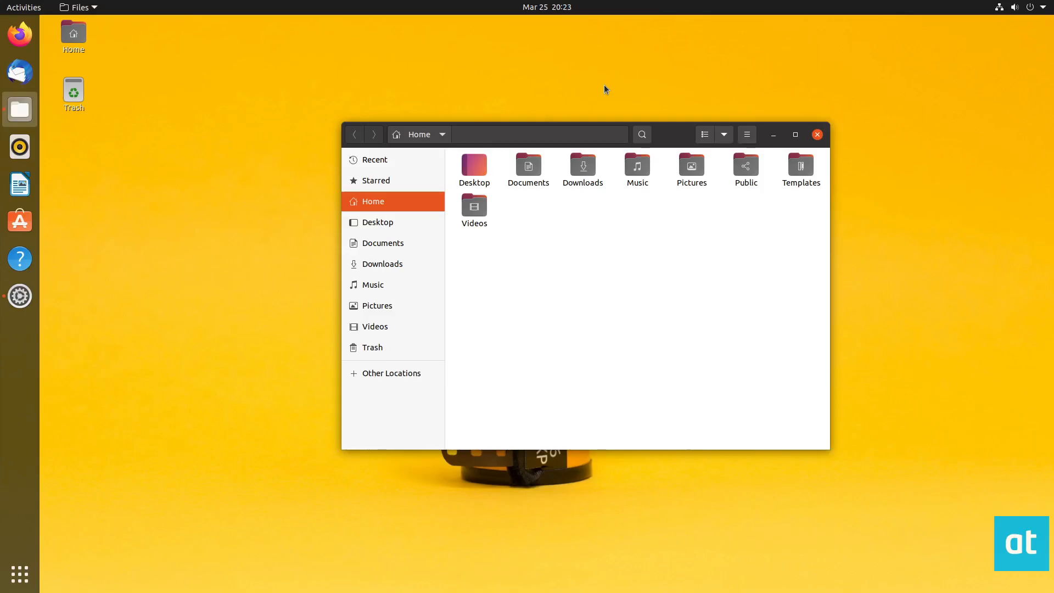
mouse_move(669, 141)
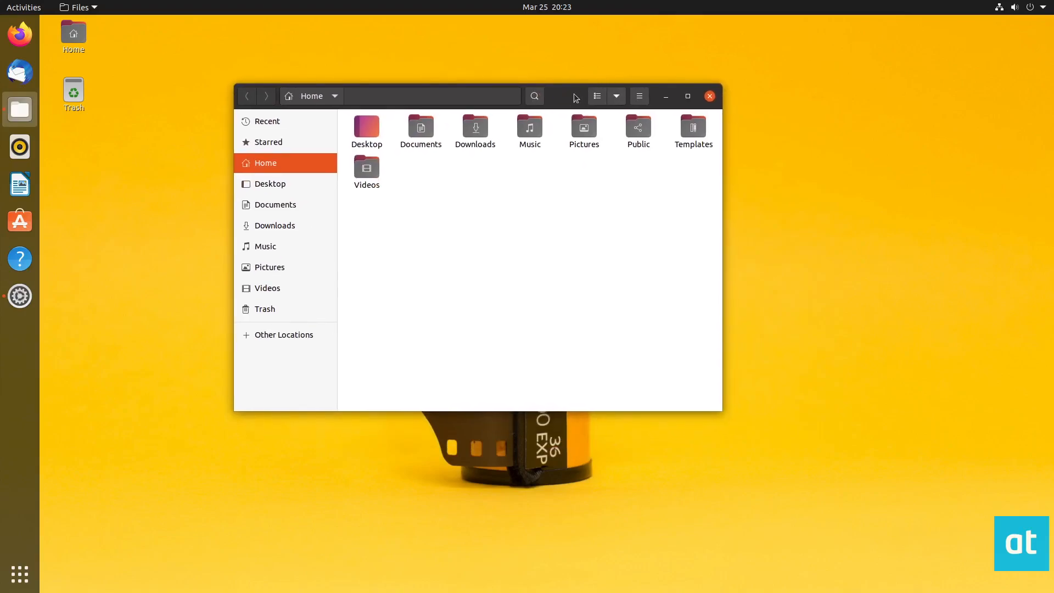
- Open the empty Documents folder and launch a terminal inside it
click(275, 204)
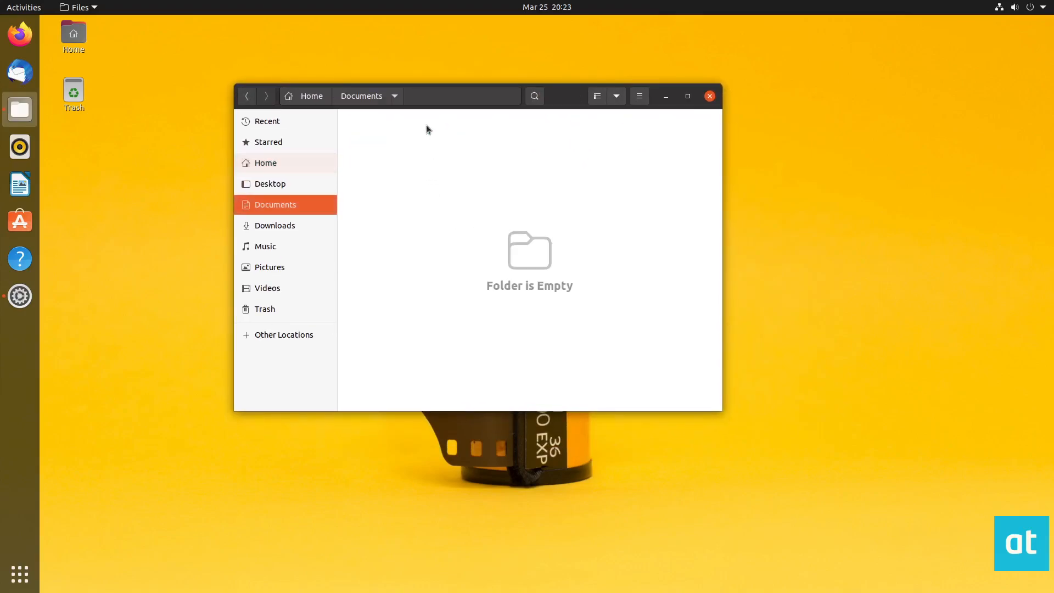
right_click(420, 135)
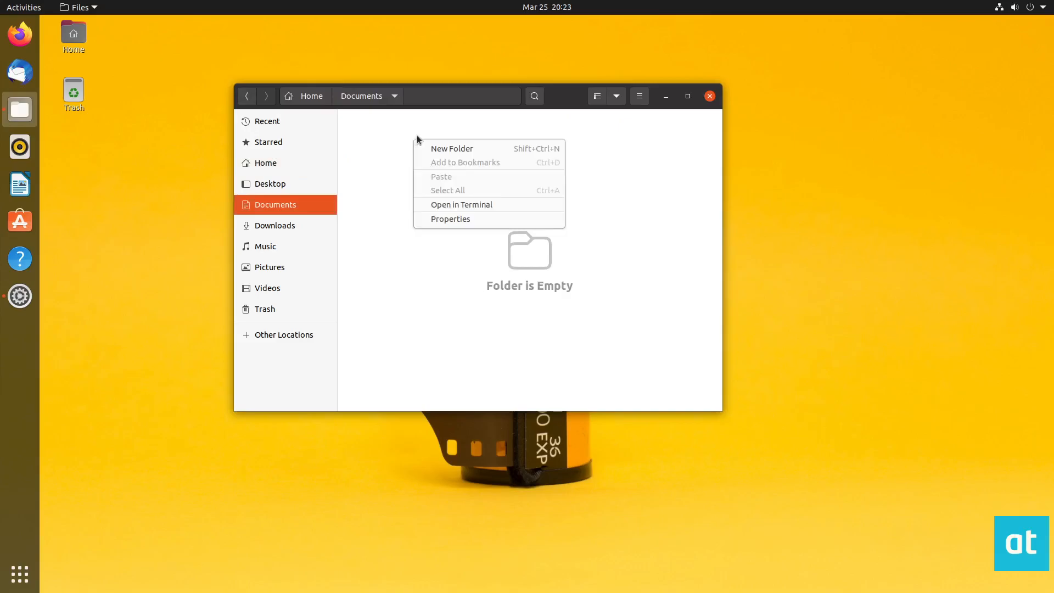
mouse_move(452, 148)
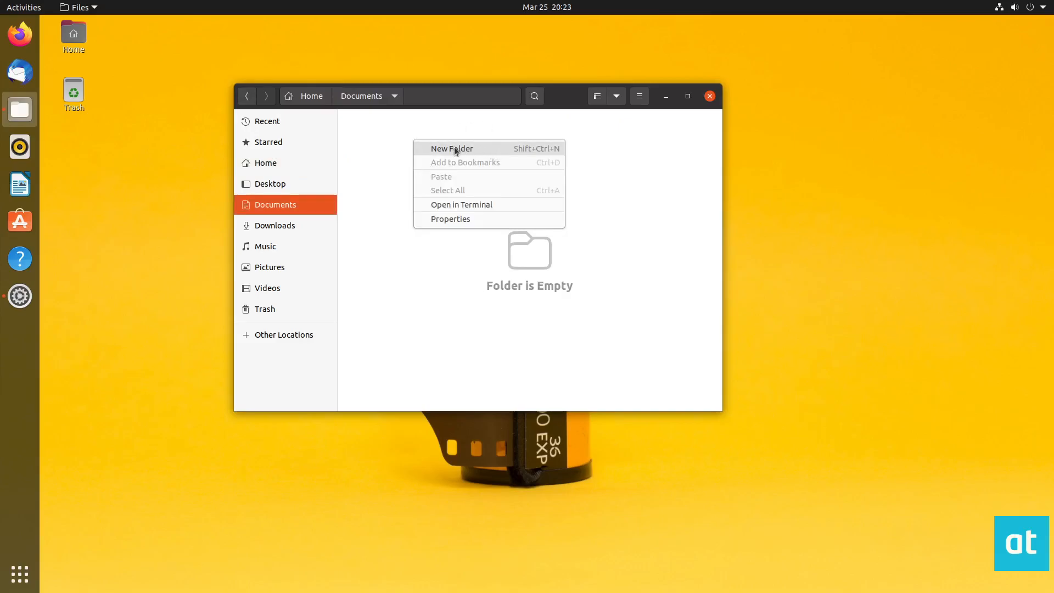
click(462, 204)
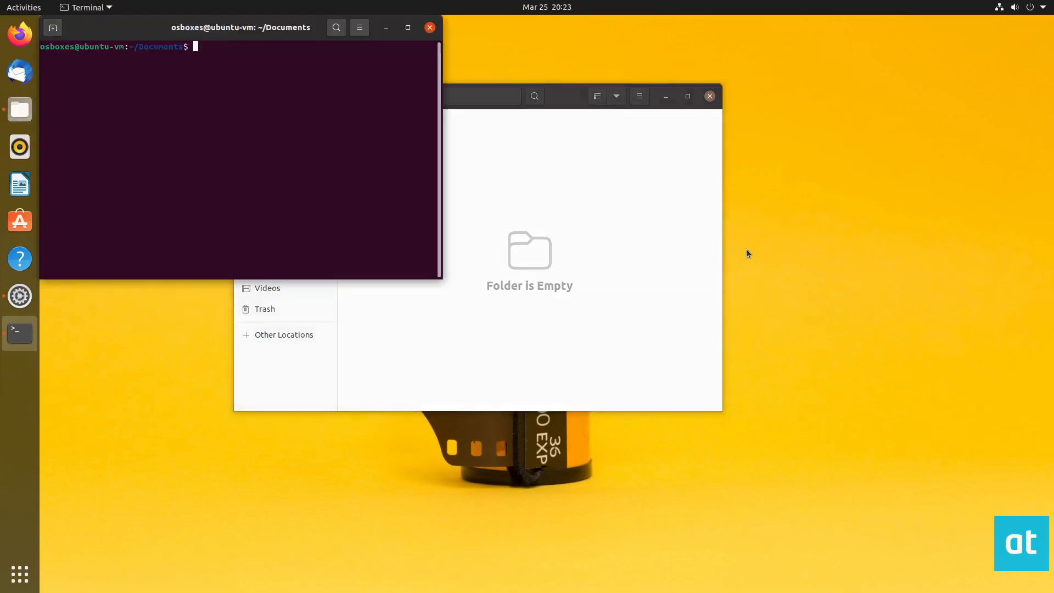
- Create empty files test.txt, test.mp4 and test.mp3 with touch commands
text(touch test.txt)
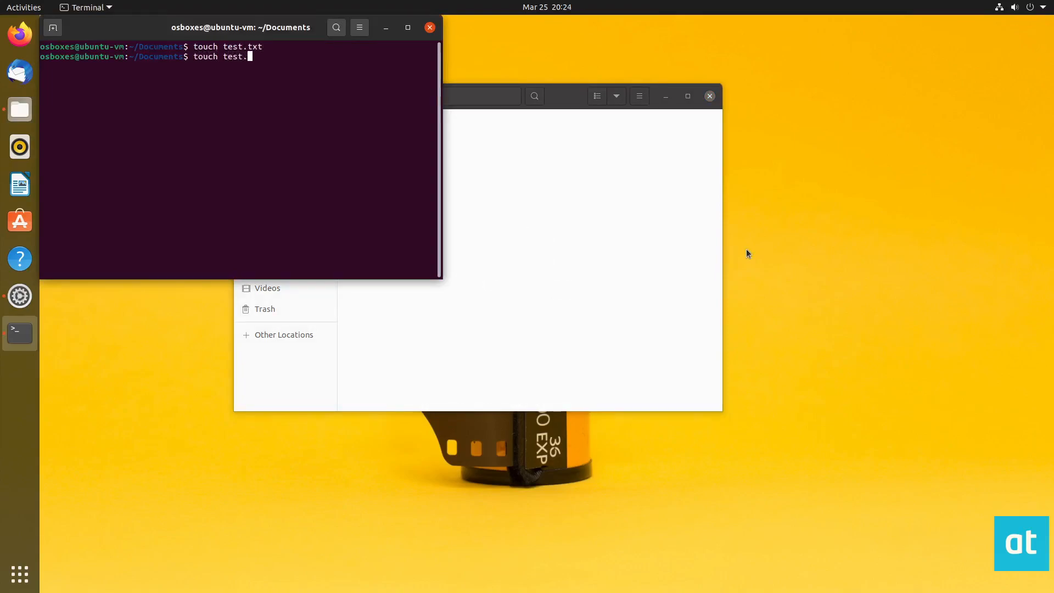
key(Return)
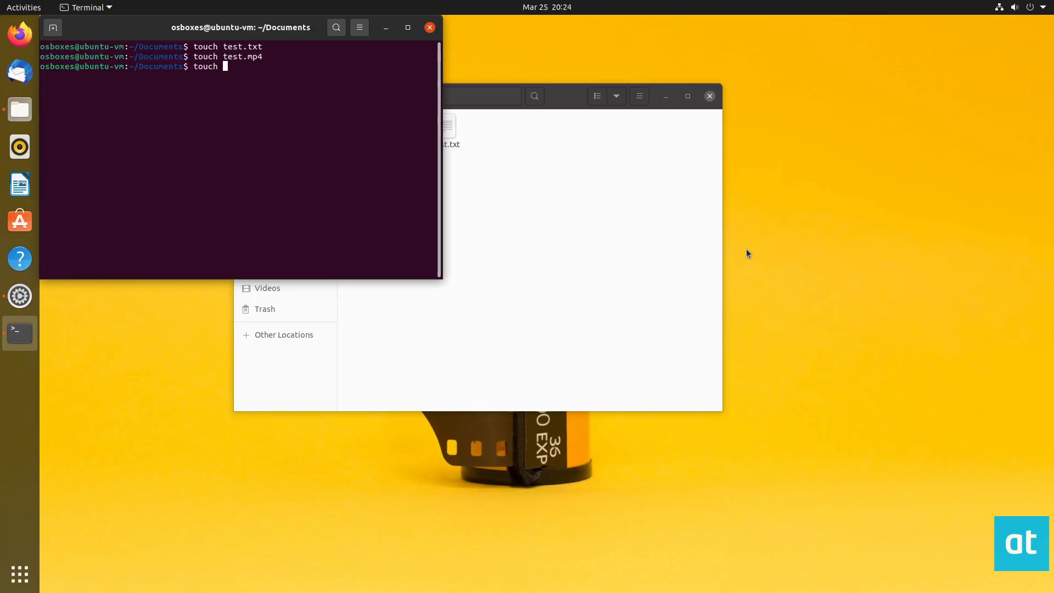
text(test.m)
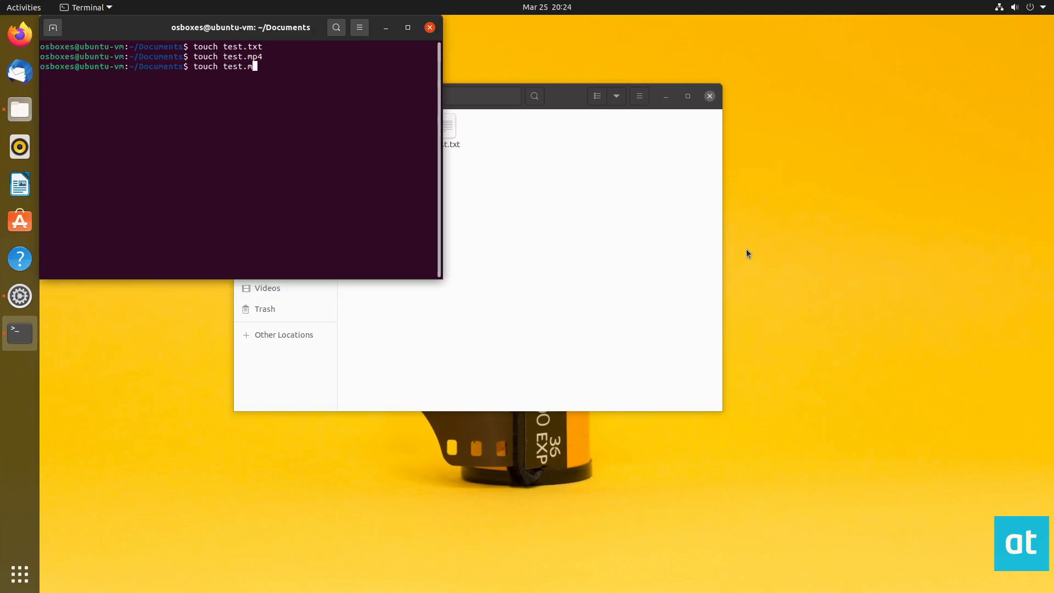
key(Return)
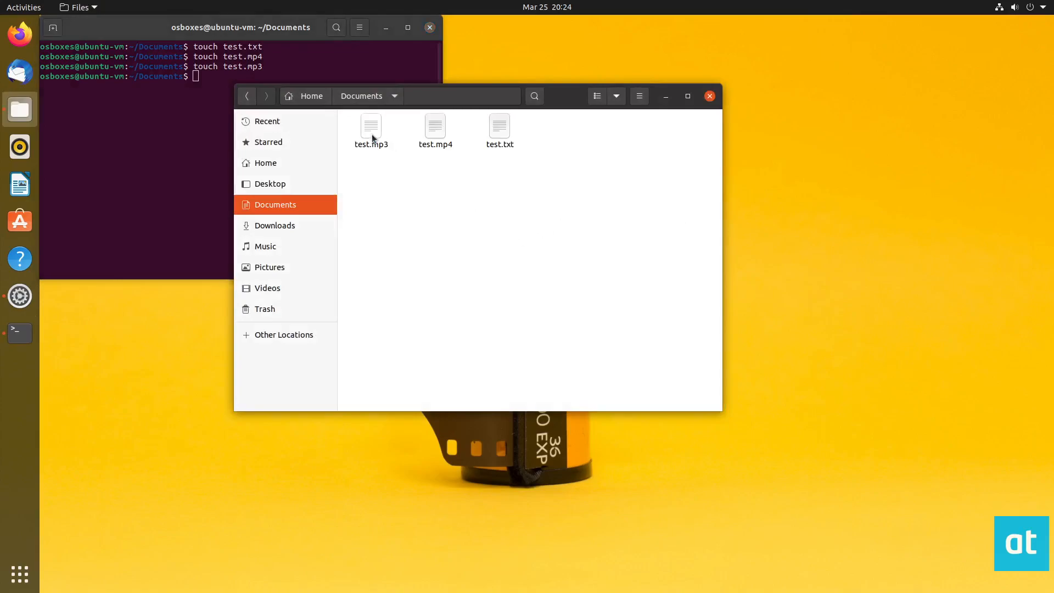
- Close the terminal, return to Home, and bring up the Documents folder's context menu
click(435, 128)
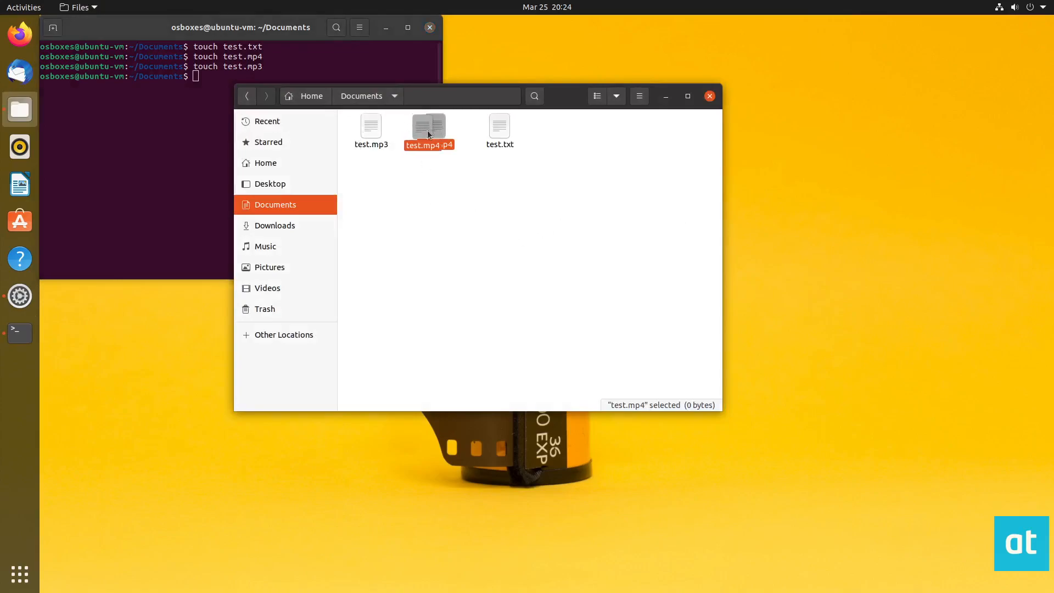
click(539, 269)
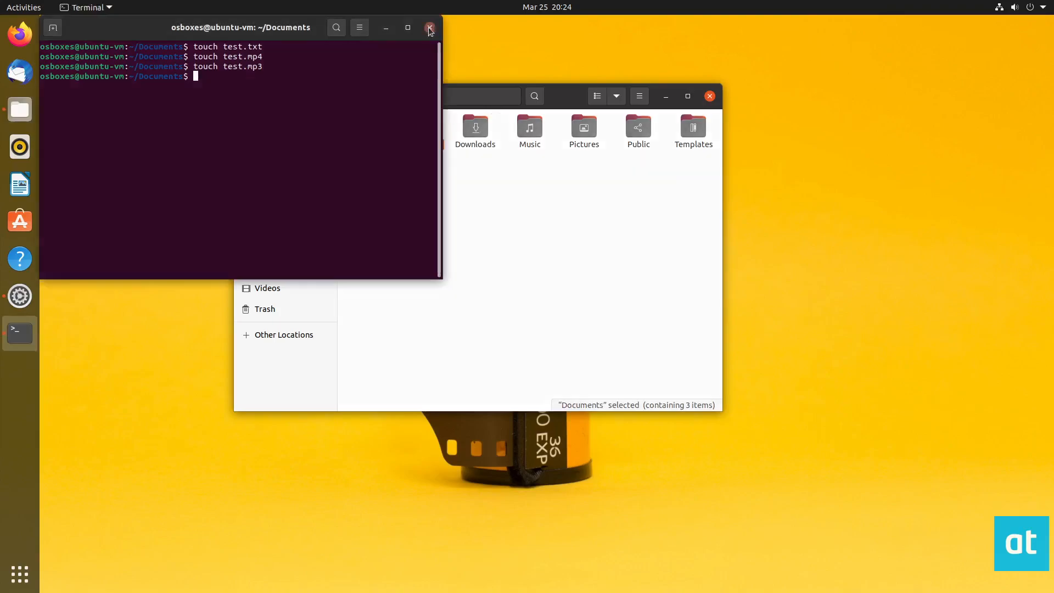
click(429, 27)
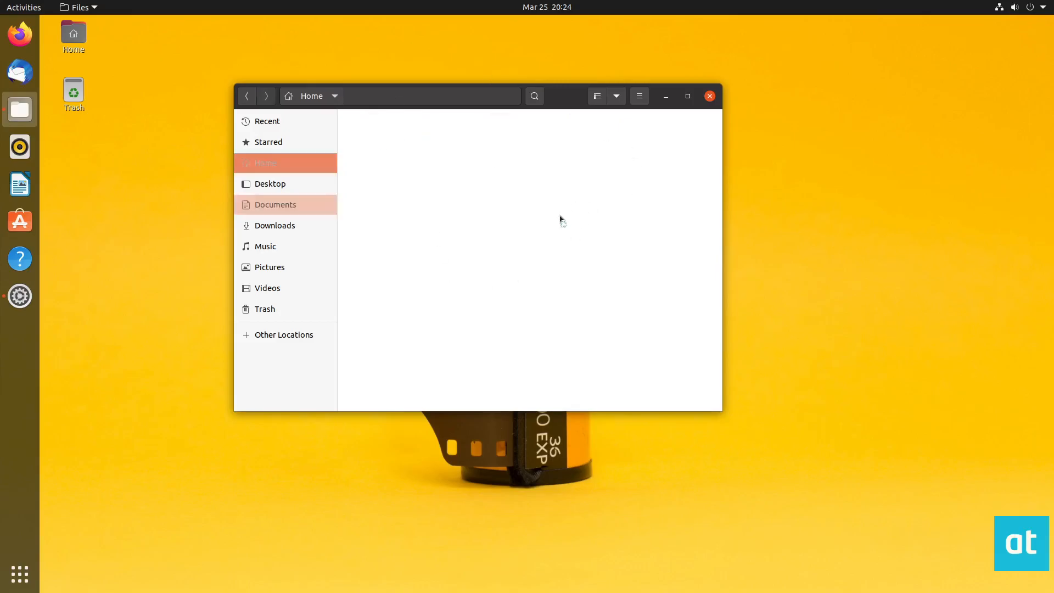
click(266, 163)
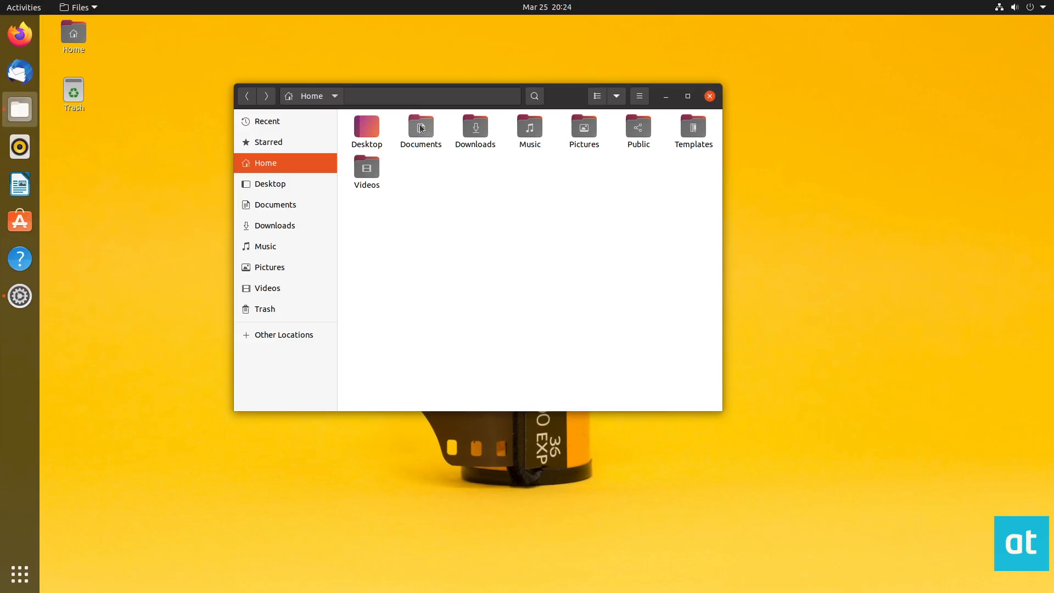
mouse_move(545, 240)
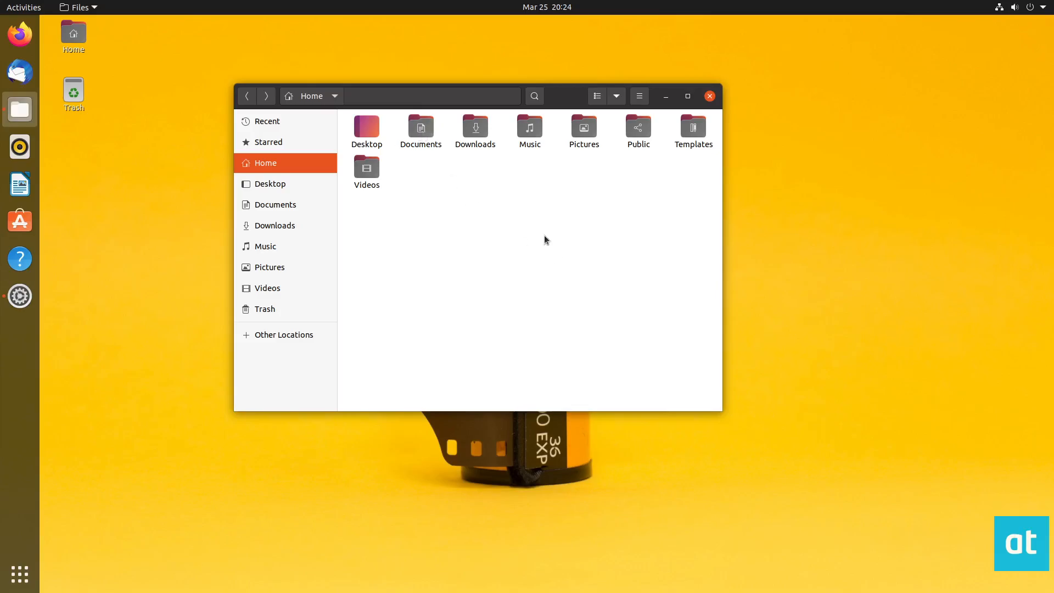
mouse_move(551, 174)
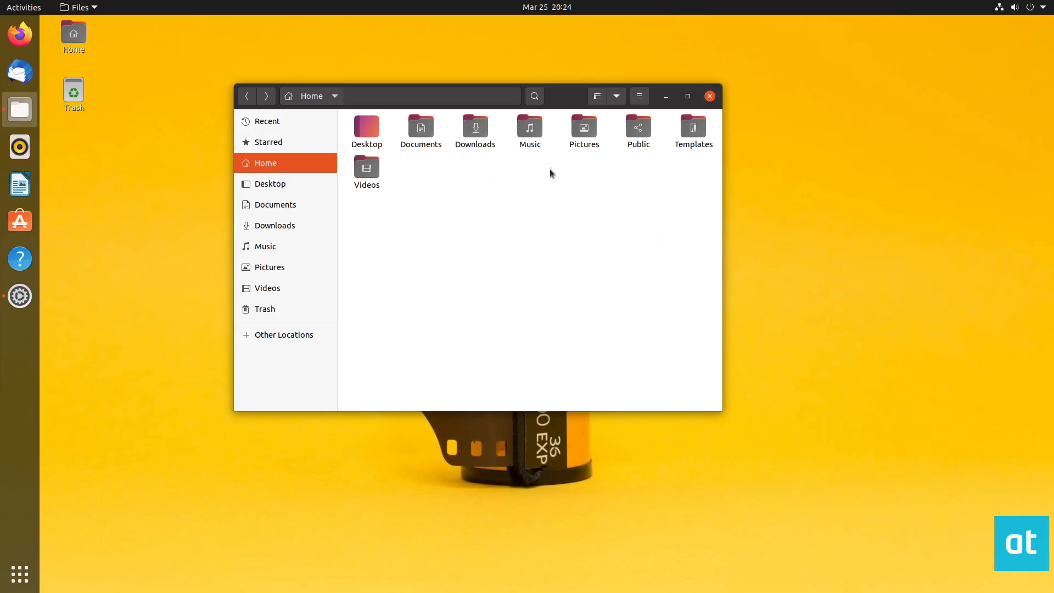
mouse_move(421, 128)
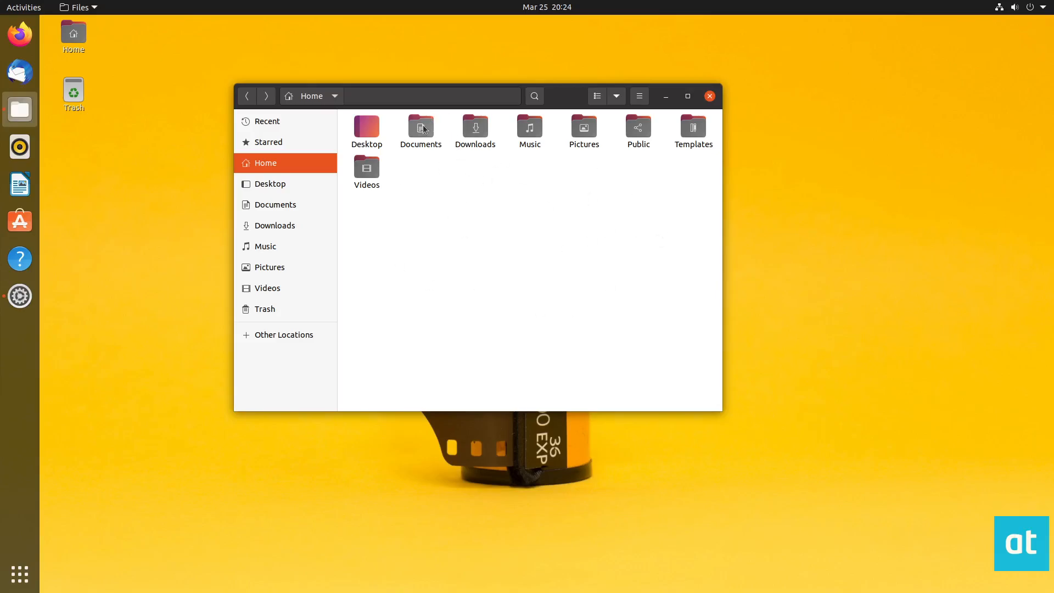
right_click(421, 128)
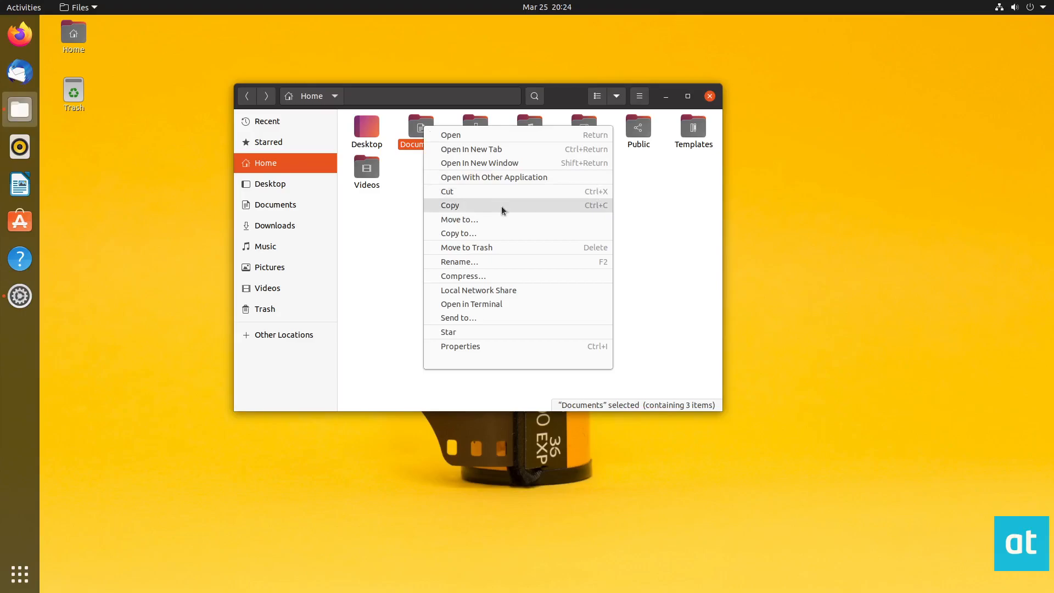
- Compress Documents into a .zip archive named document-compressed
click(462, 276)
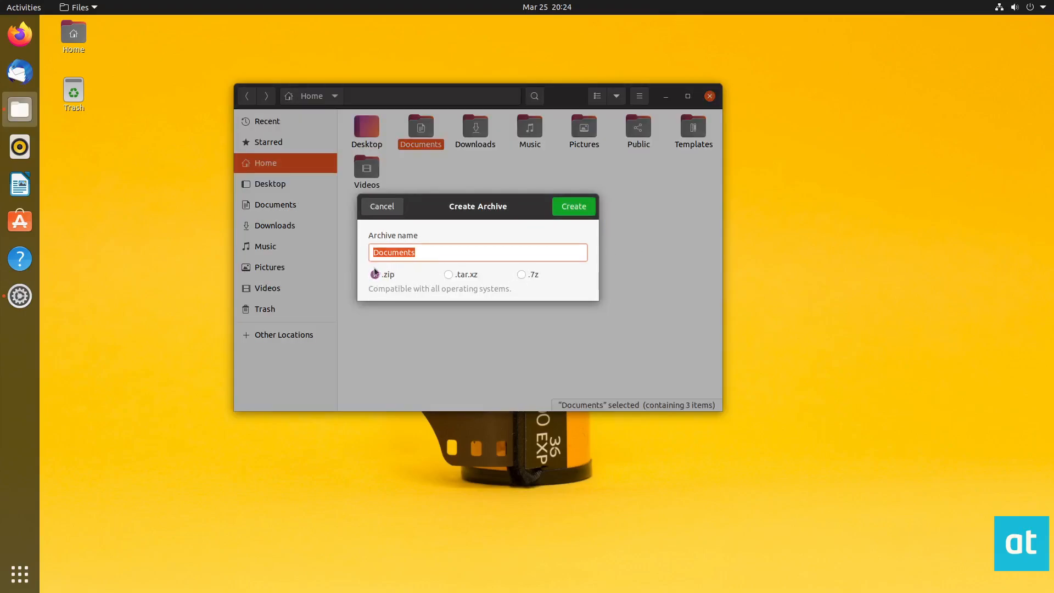
click(435, 252)
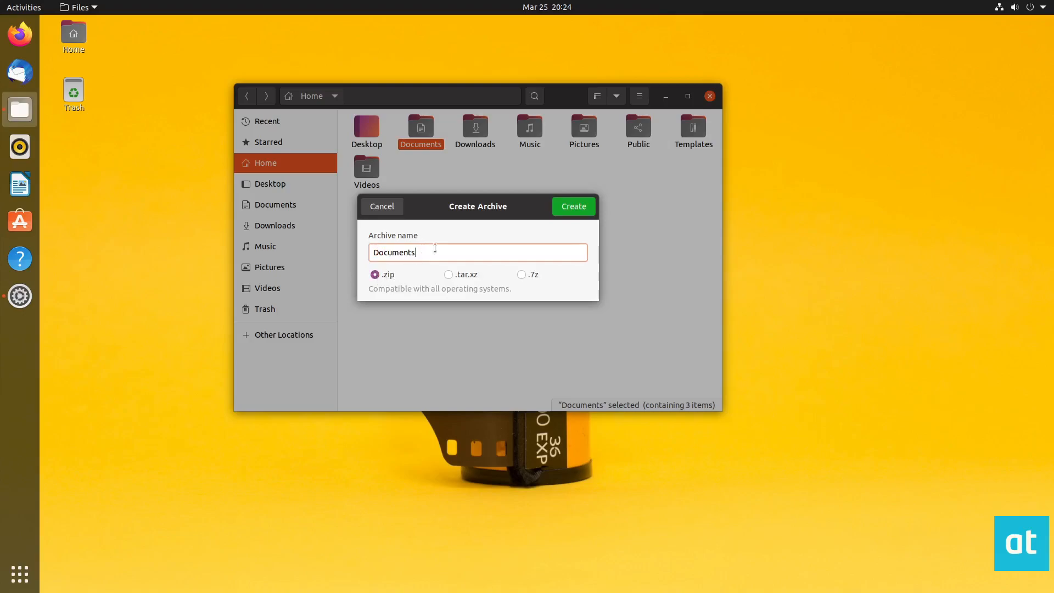
text(d)
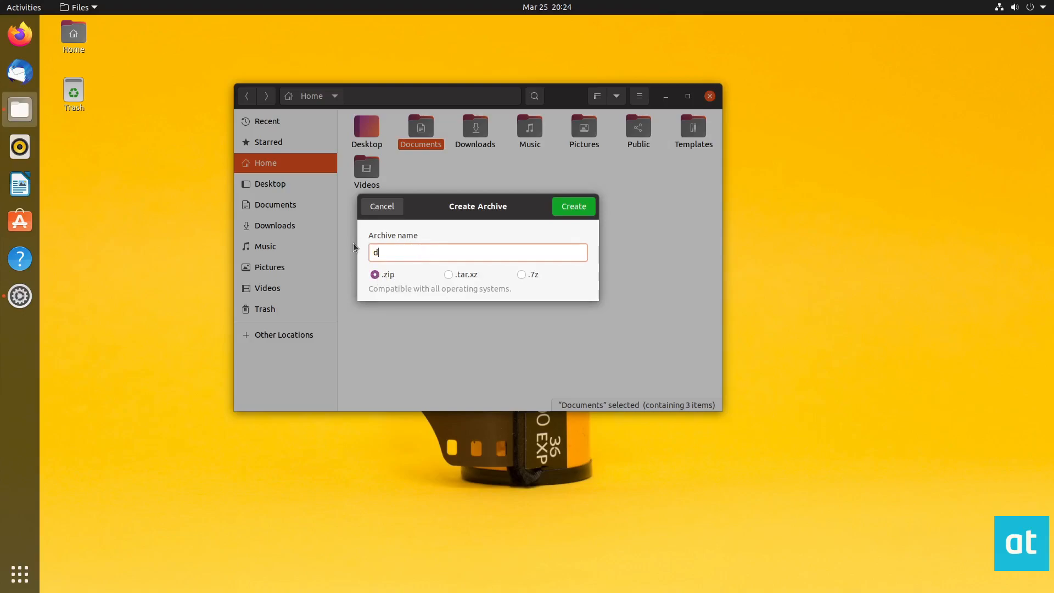
text(ocument-compress)
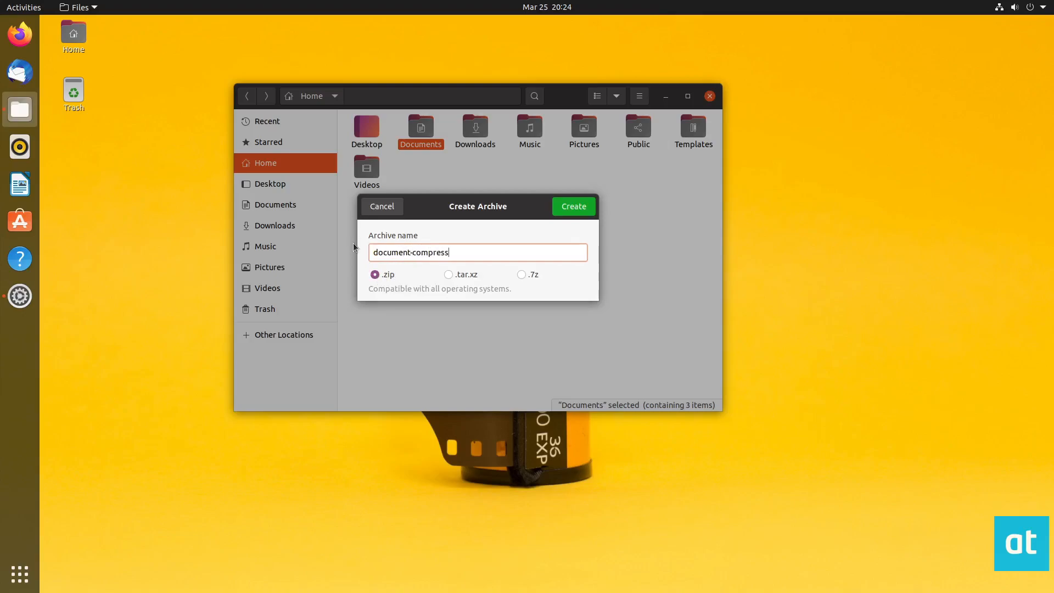
text(ed)
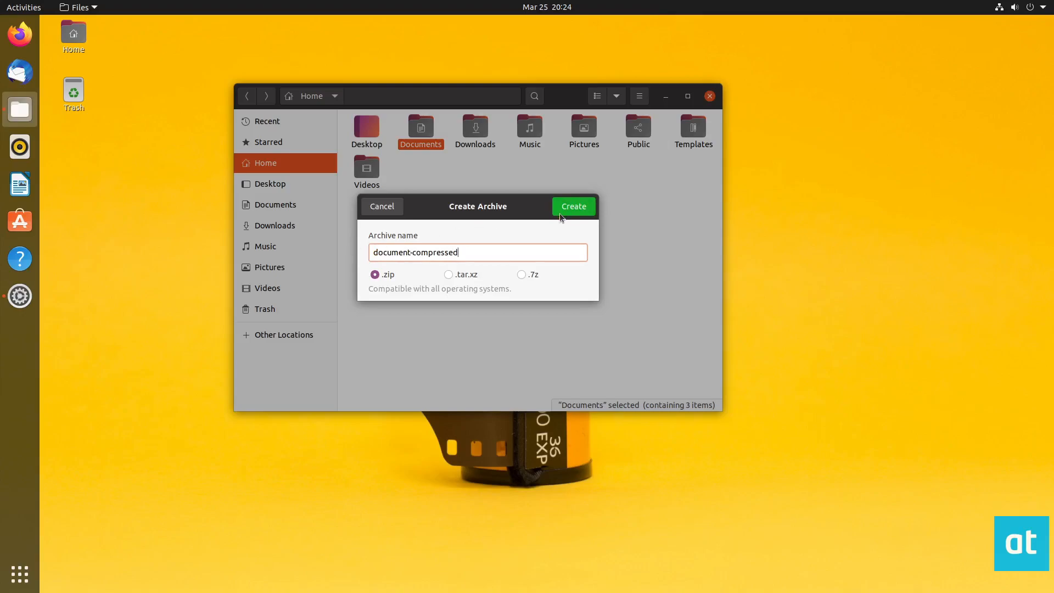
click(572, 206)
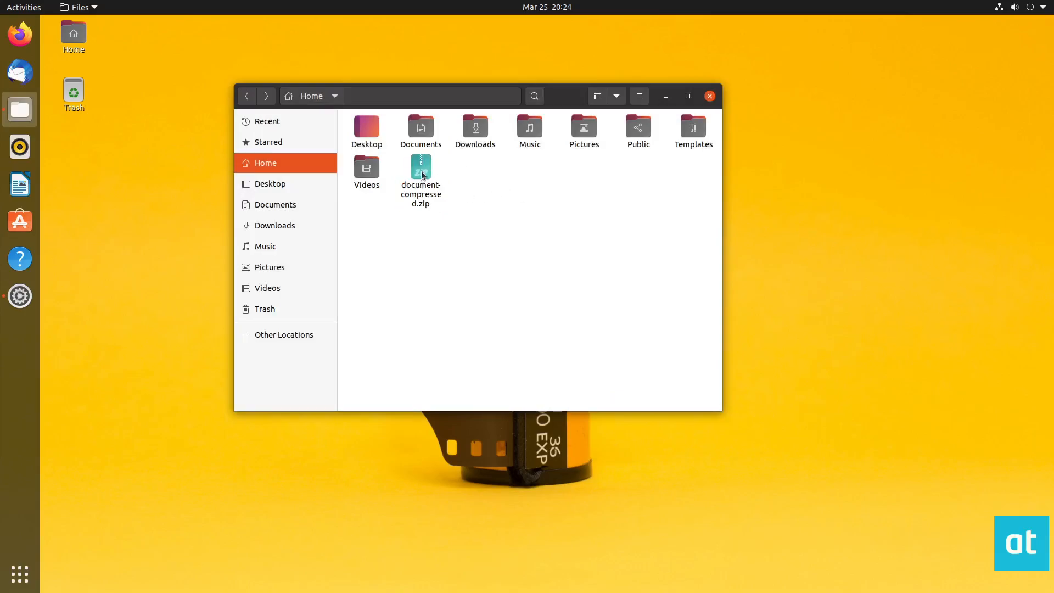
- Inspect the zip in Archive Manager, confirming Documents holds the three test files
double_click(420, 167)
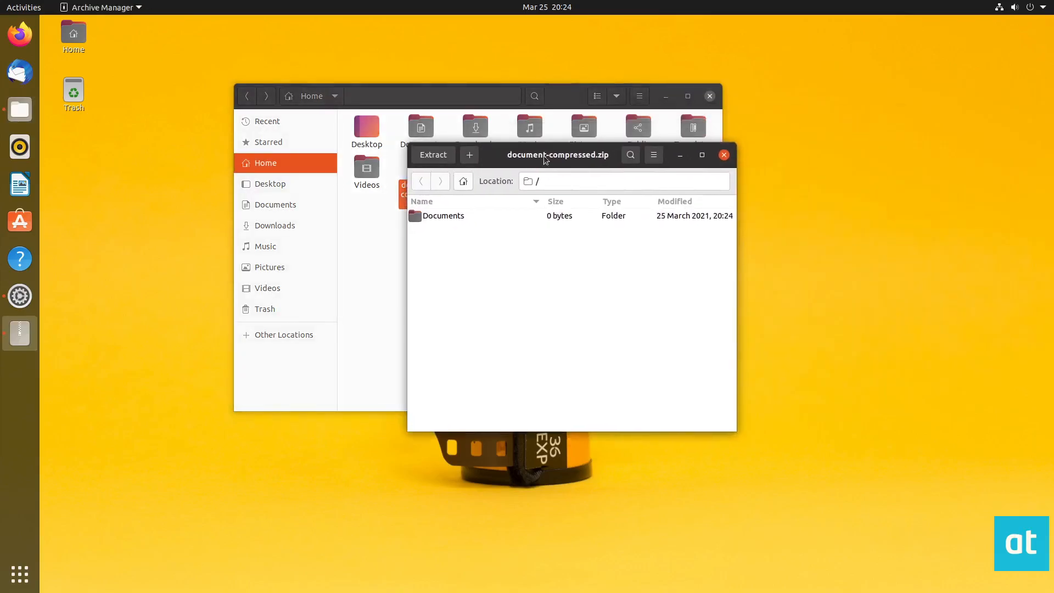
double_click(443, 216)
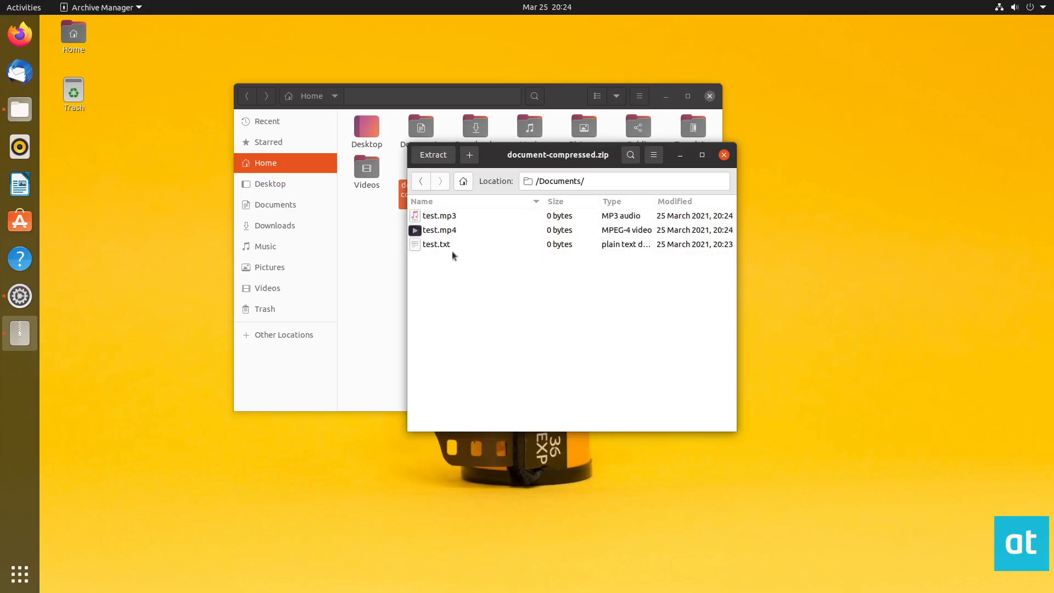
click(438, 230)
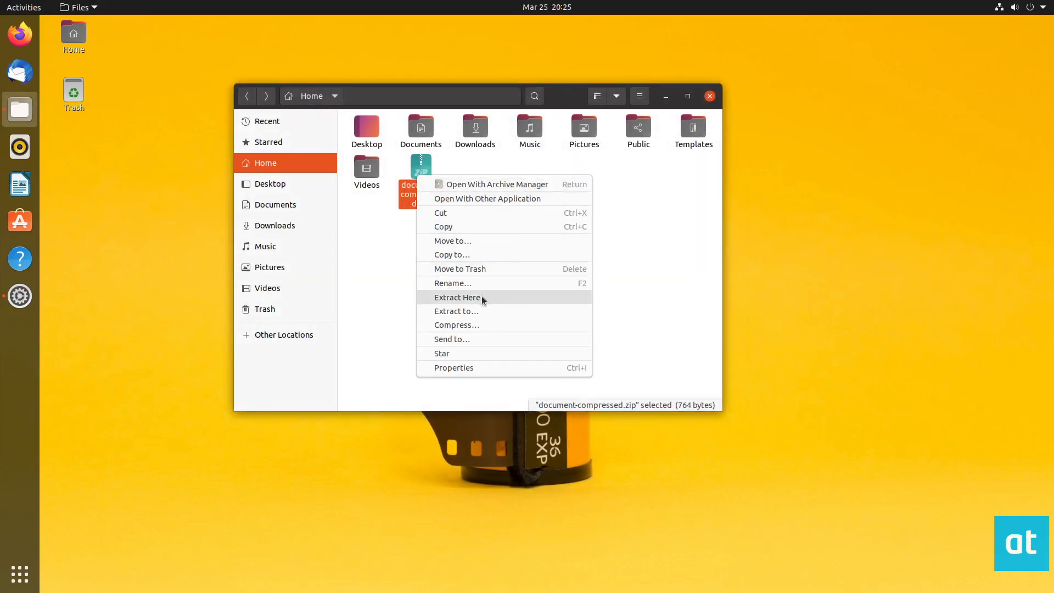
- Extract the zip into Home, then reopen document-compressed.zip
click(458, 297)
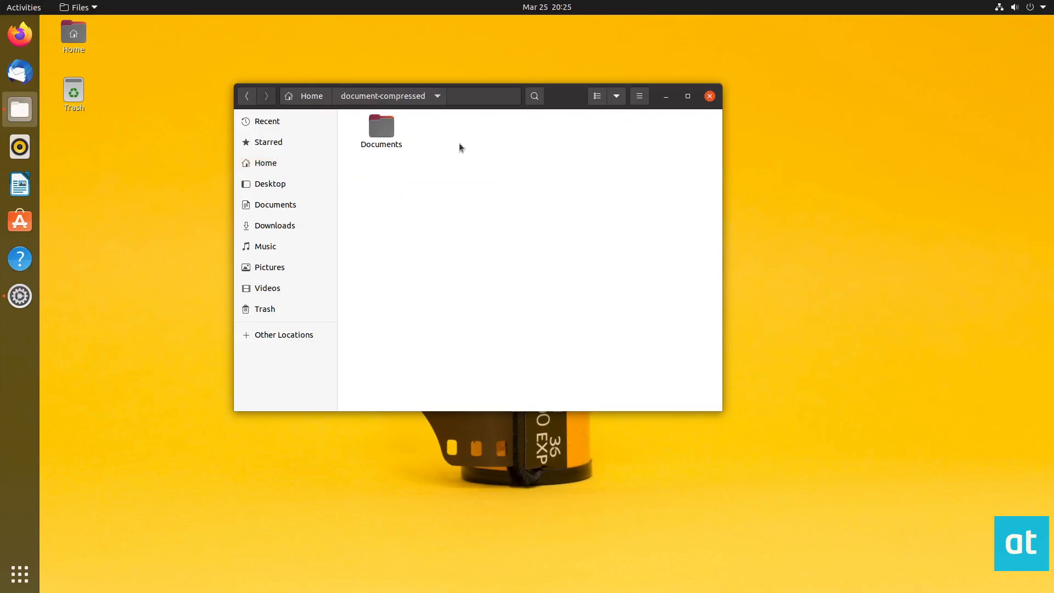
click(265, 162)
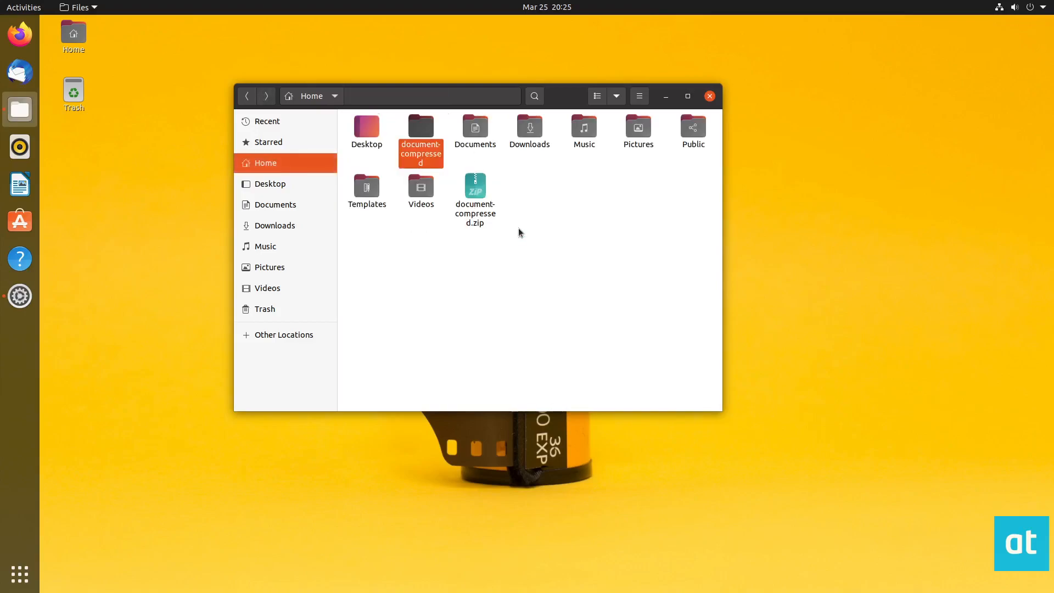
double_click(474, 188)
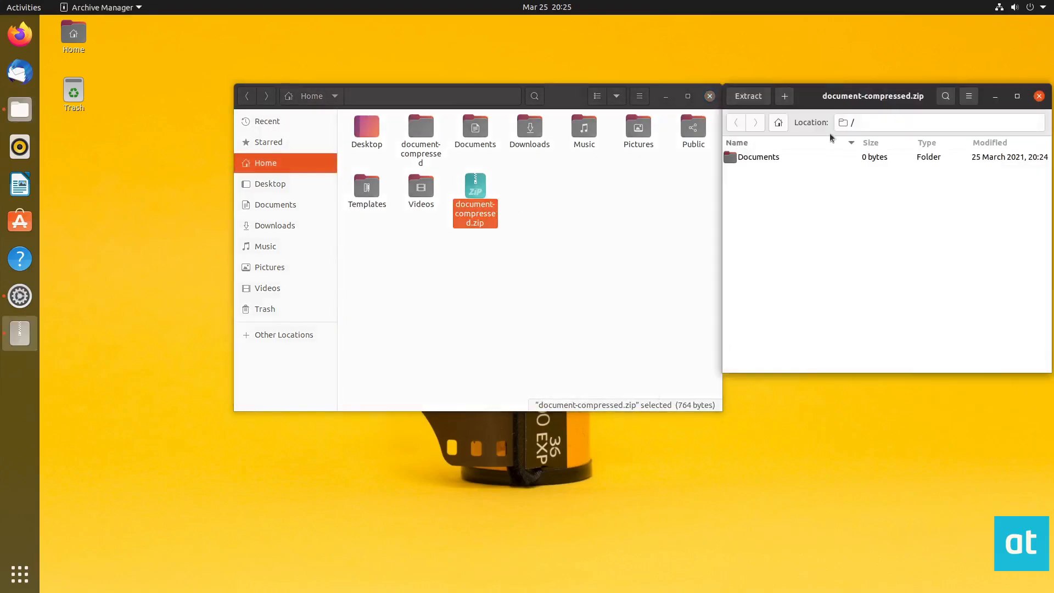
- Cancel the Extract dialog and close Archive Manager without re-extracting
click(747, 96)
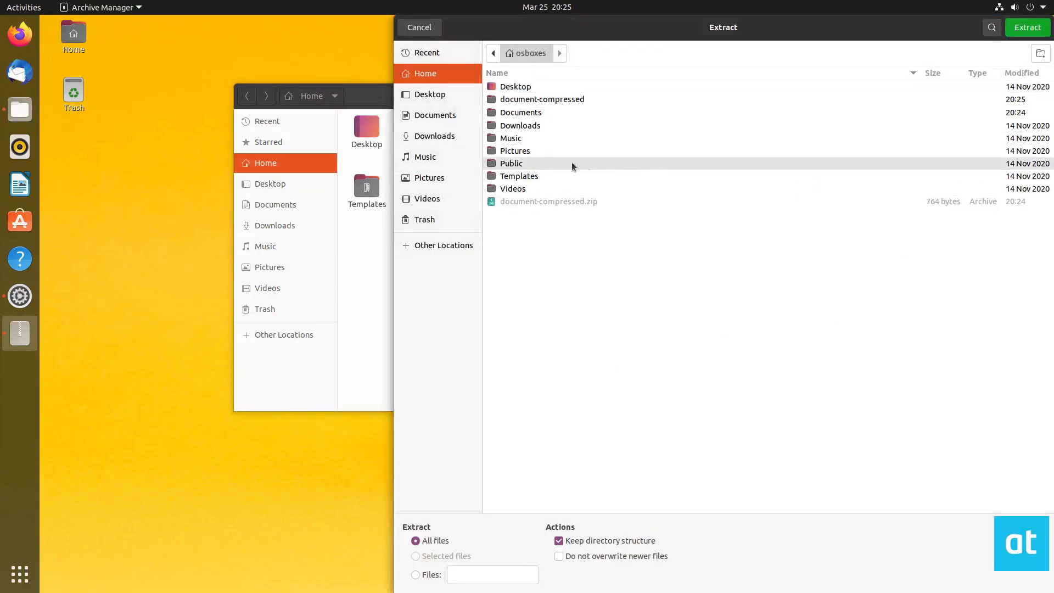
click(1027, 26)
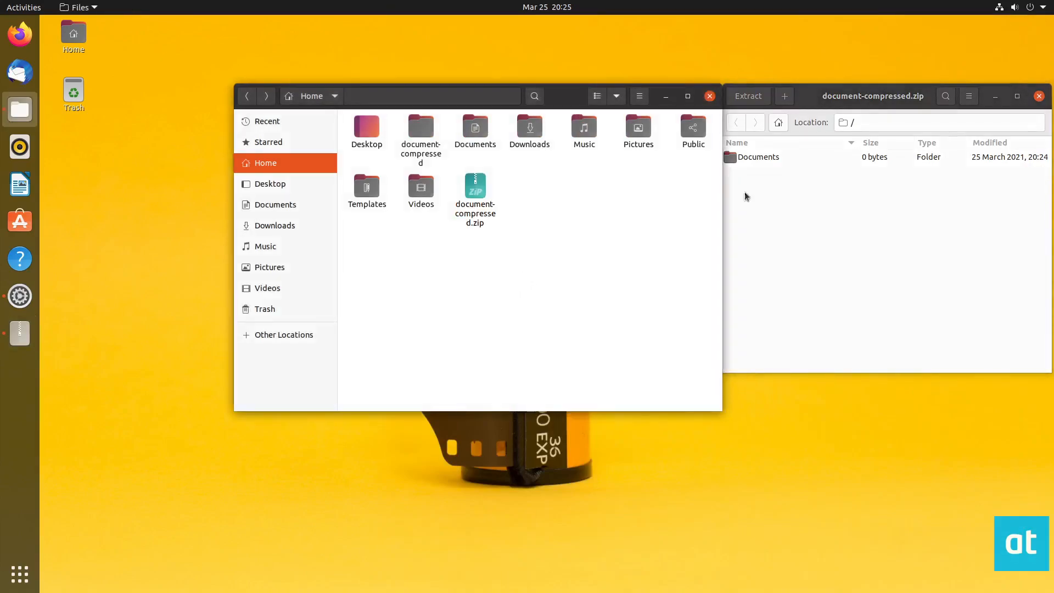
click(1038, 96)
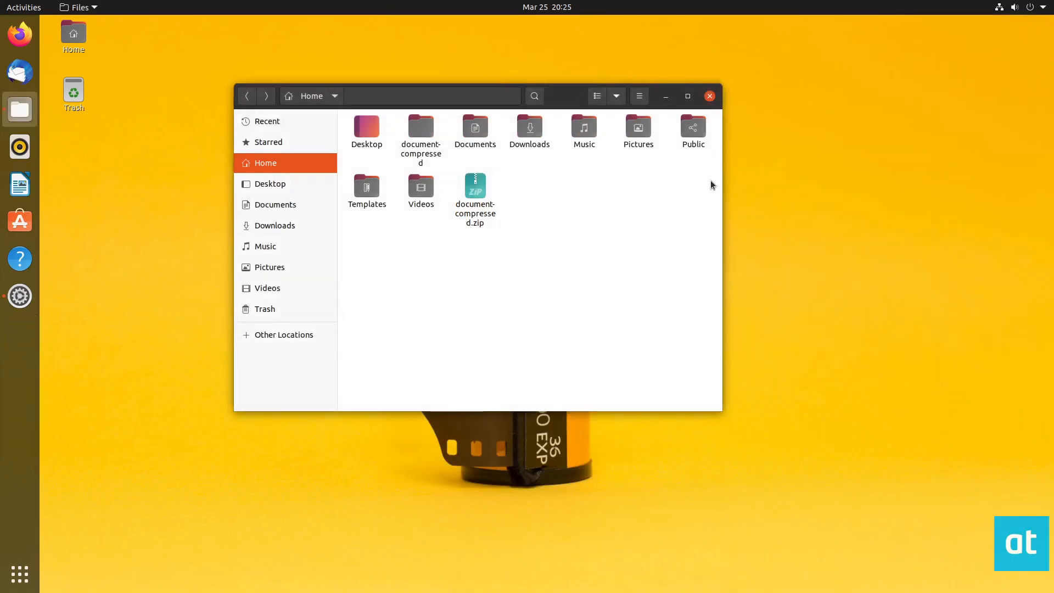